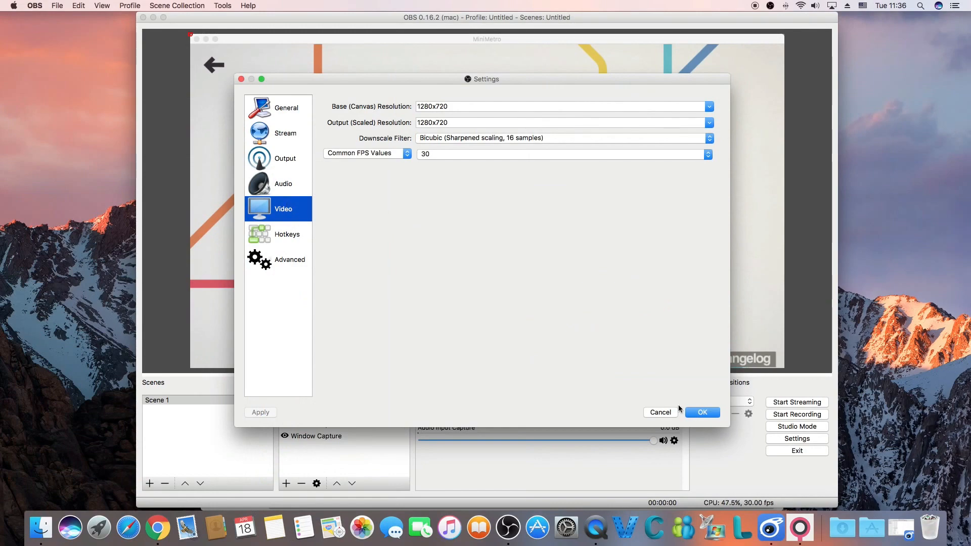
# Close the OBS video settings at 1280x720, 30 FPS and bring up YouTube in Chrome
pyautogui.click(701, 412)
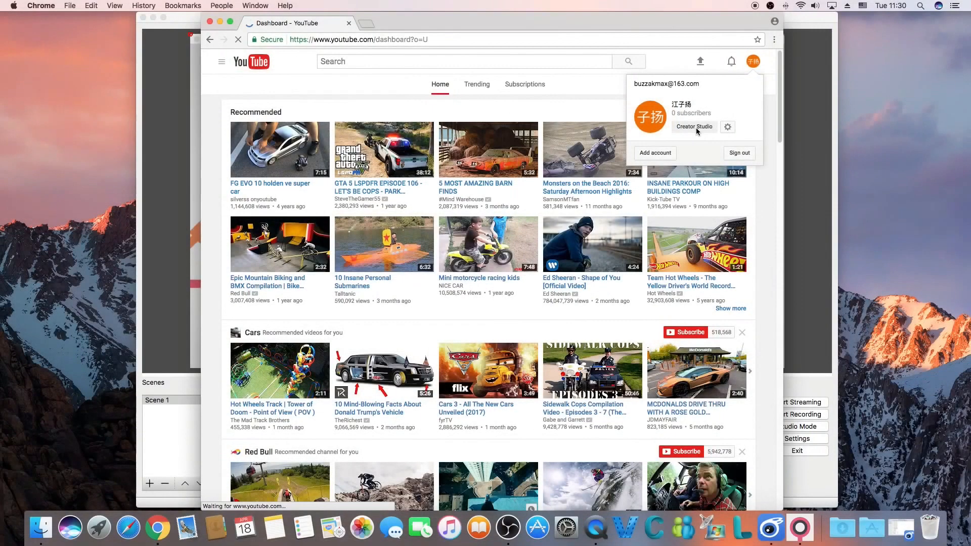
# Go to the channel's Creator Studio dashboard through the account avatar menu
pyautogui.click(694, 127)
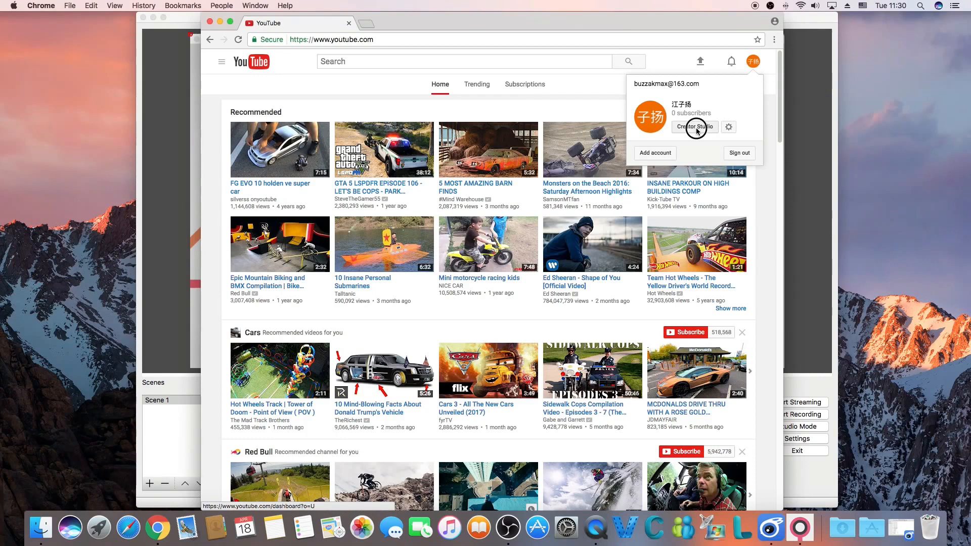
pyautogui.click(695, 127)
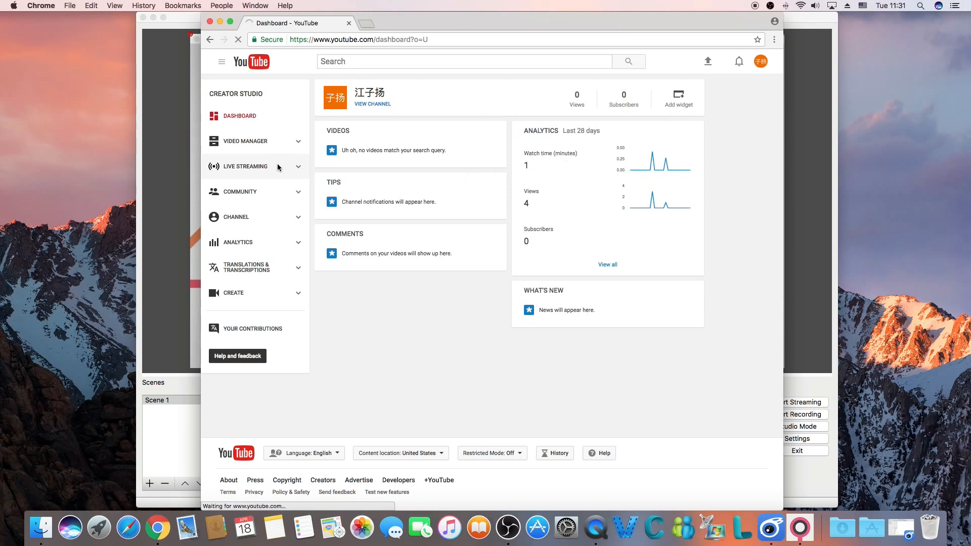
# Open the Live Dashboard for 'Streaming Test' and review its Stream Options and Cards tabs
pyautogui.click(245, 166)
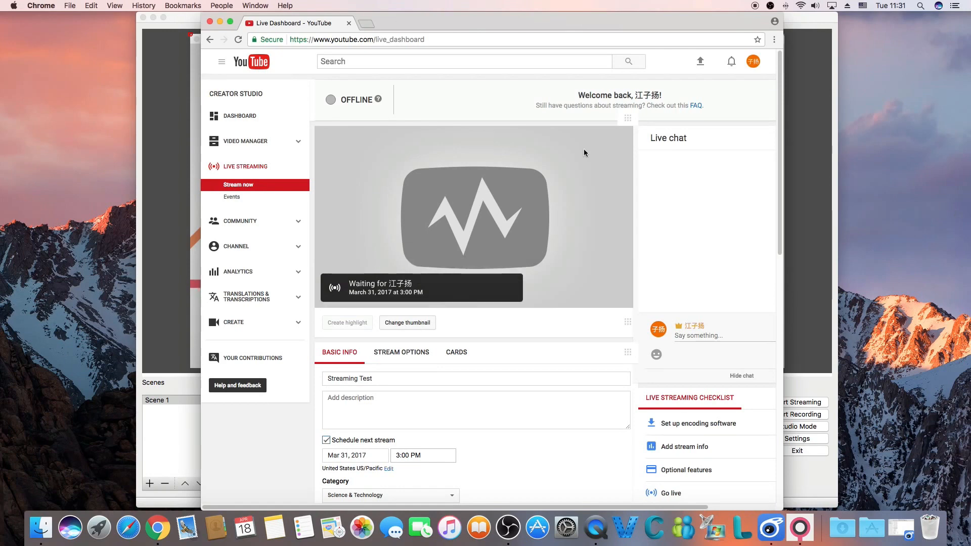
pyautogui.scroll(-3)
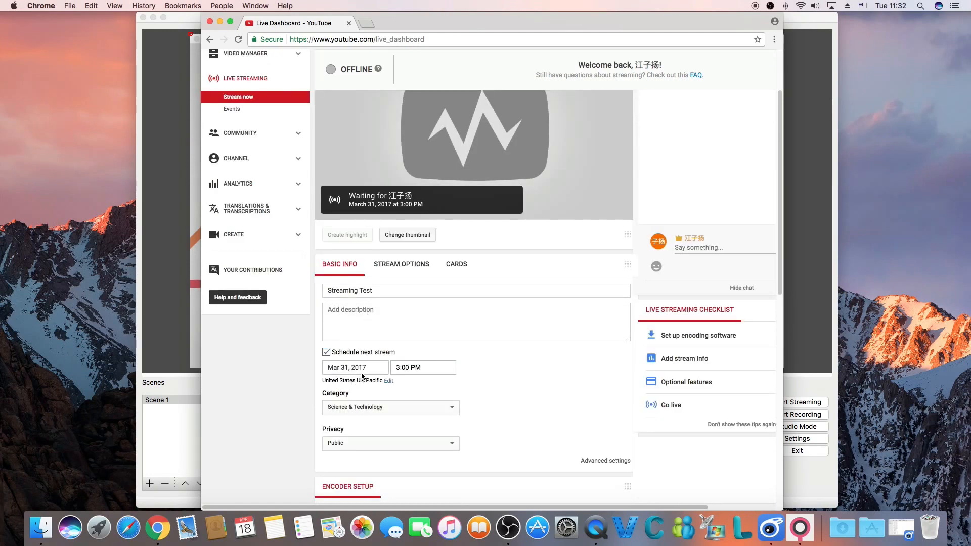
pyautogui.click(401, 264)
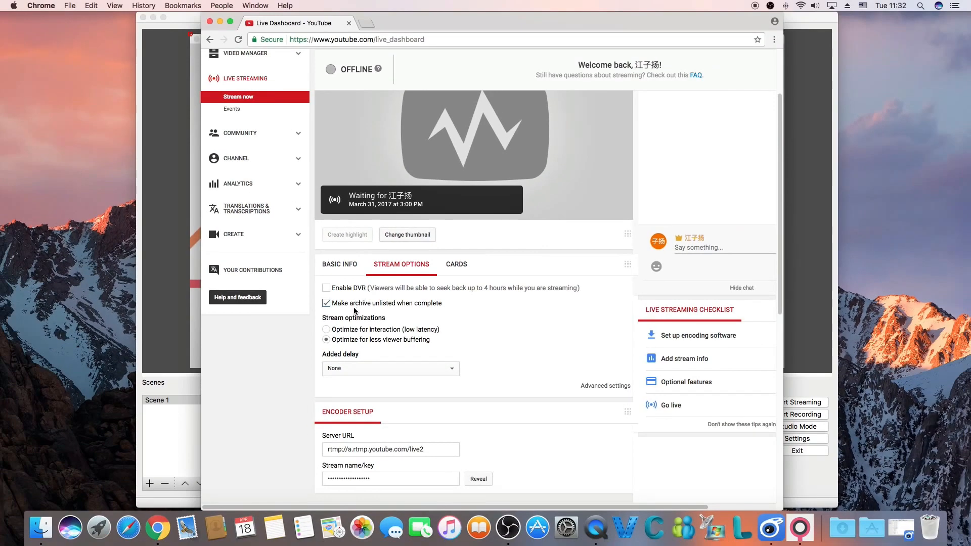
pyautogui.moveTo(354, 311)
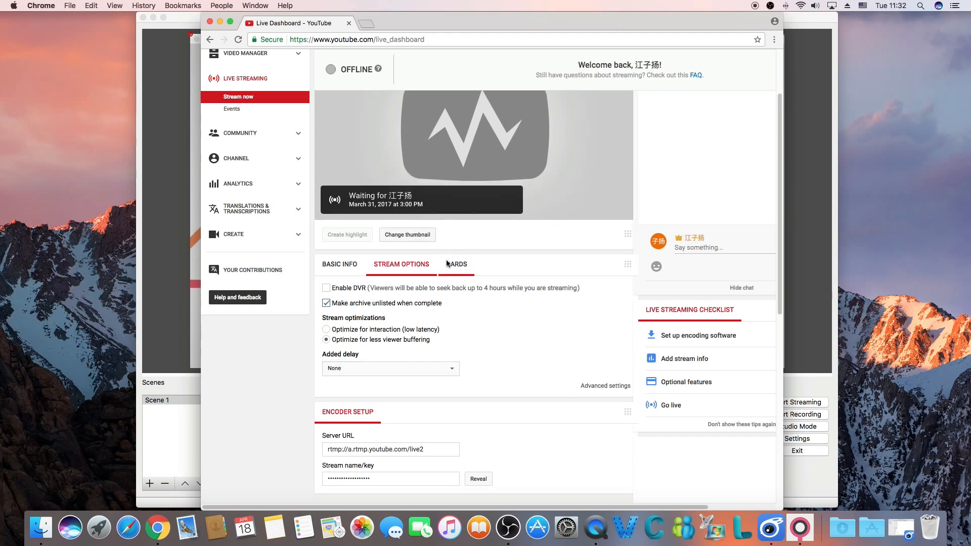
pyautogui.click(456, 264)
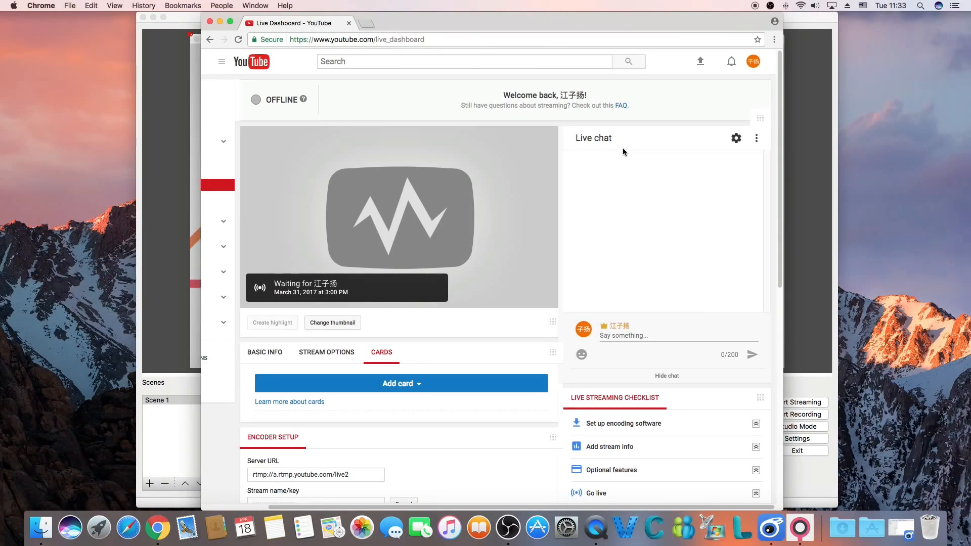
# Scroll the Live Dashboard and expand the 'Set up encoding software' checklist tip
pyautogui.scroll(-3)
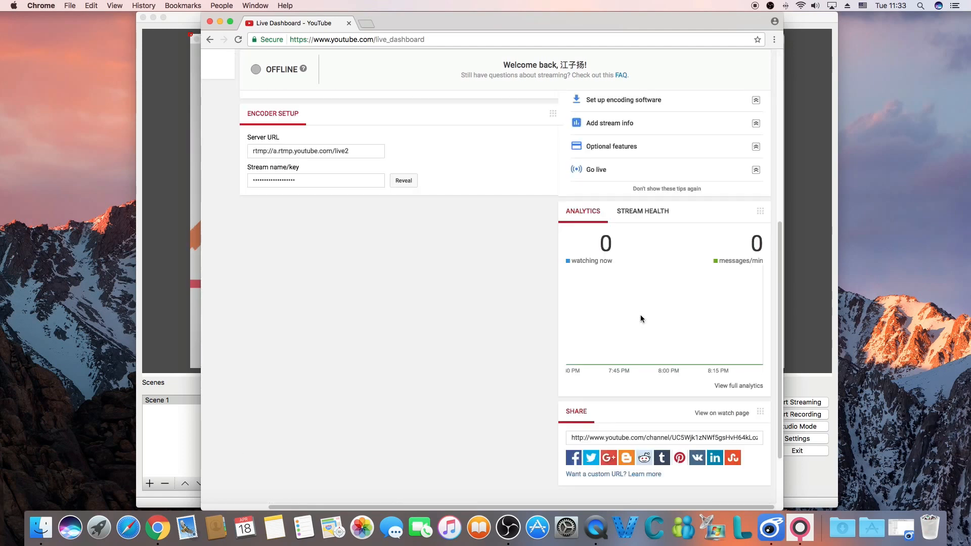
pyautogui.moveTo(641, 280)
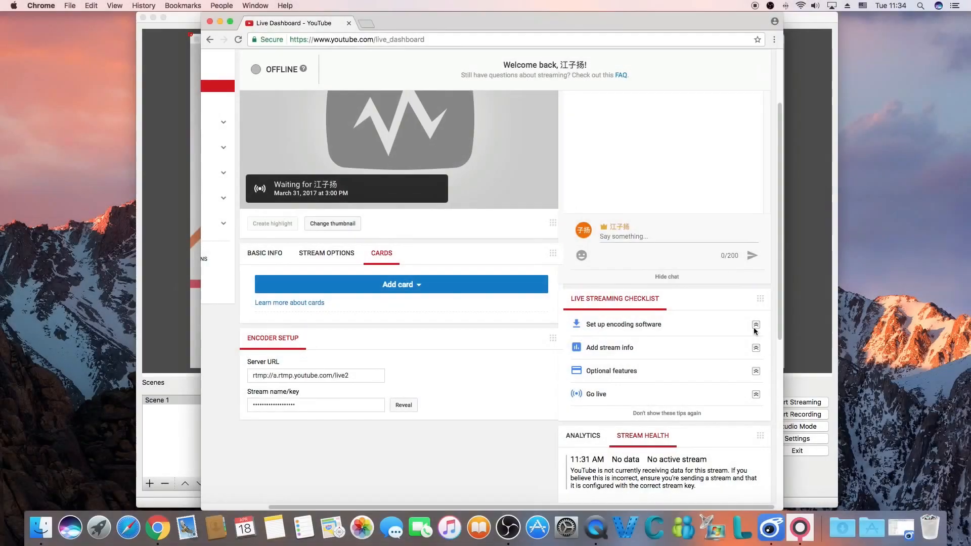
pyautogui.click(755, 327)
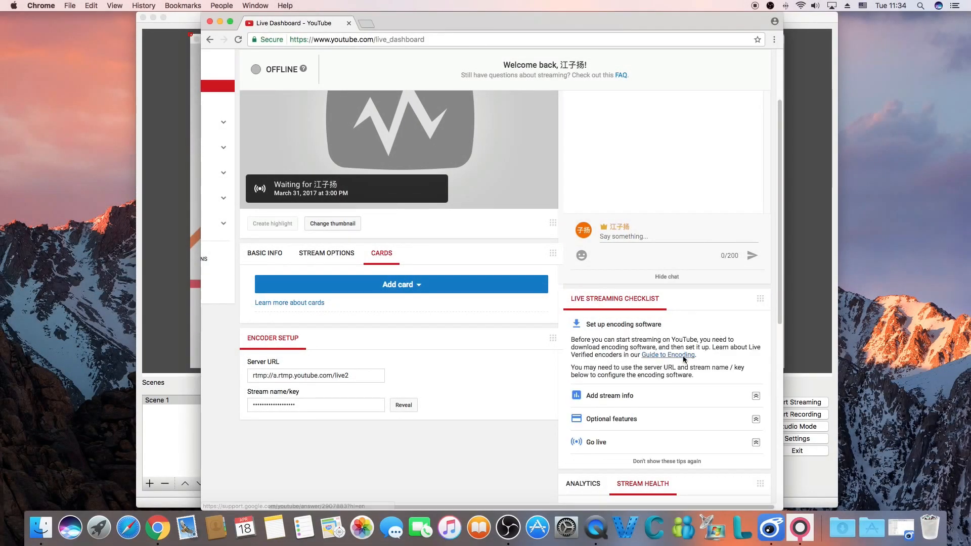
# Open the YouTube Help 'Guide to Encoding' article on live streaming encoders and read it
pyautogui.click(667, 356)
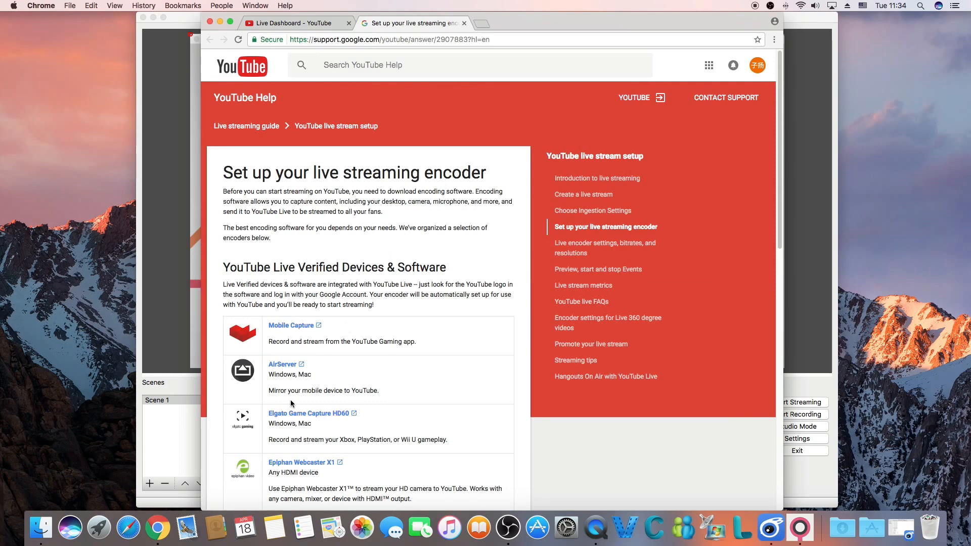
pyautogui.scroll(-3)
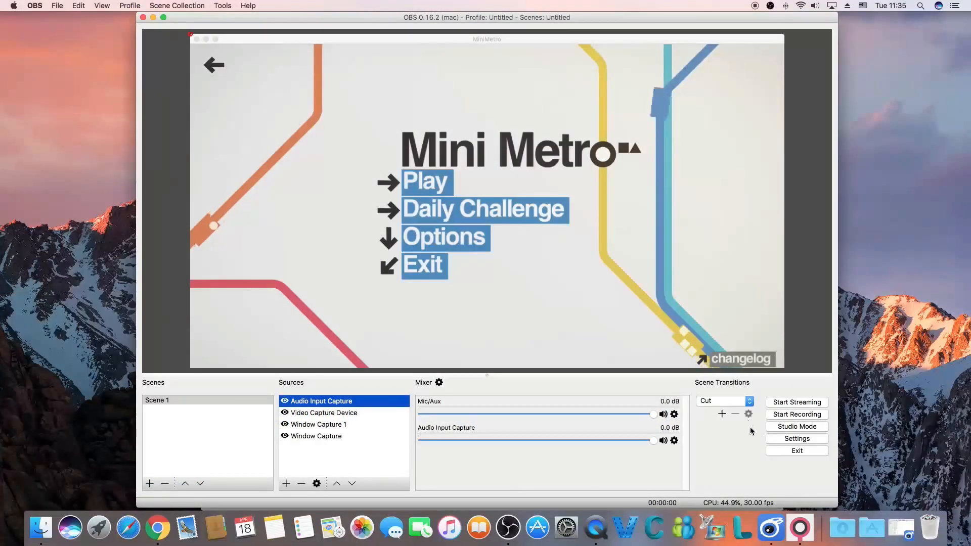
# Verify OBS streaming bitrates of 4000 video and 128 audio, then view video settings
pyautogui.click(797, 438)
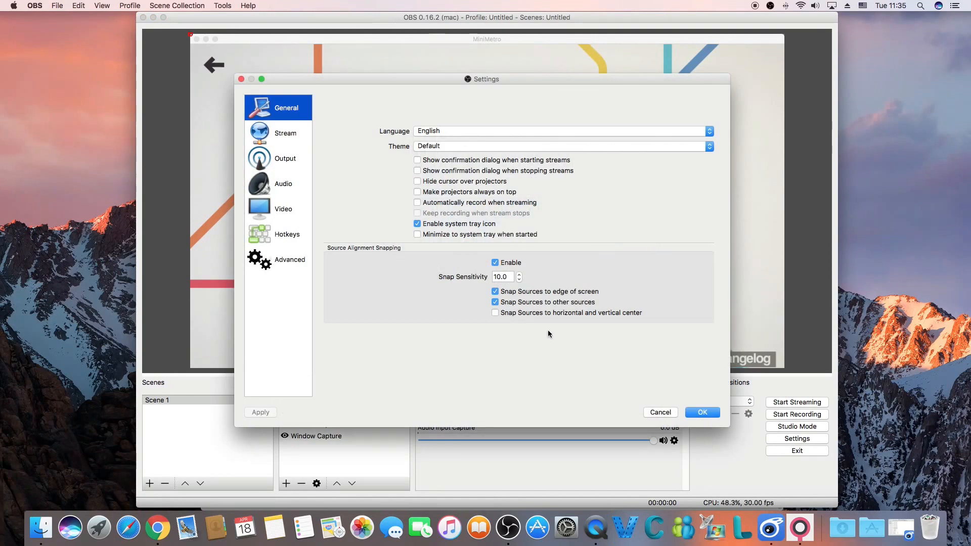
pyautogui.moveTo(289, 134)
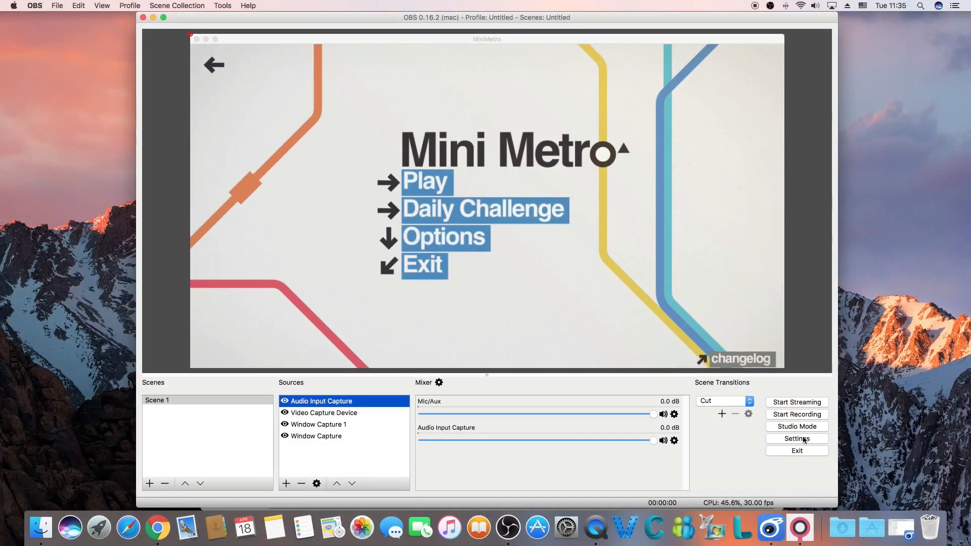
pyautogui.click(797, 438)
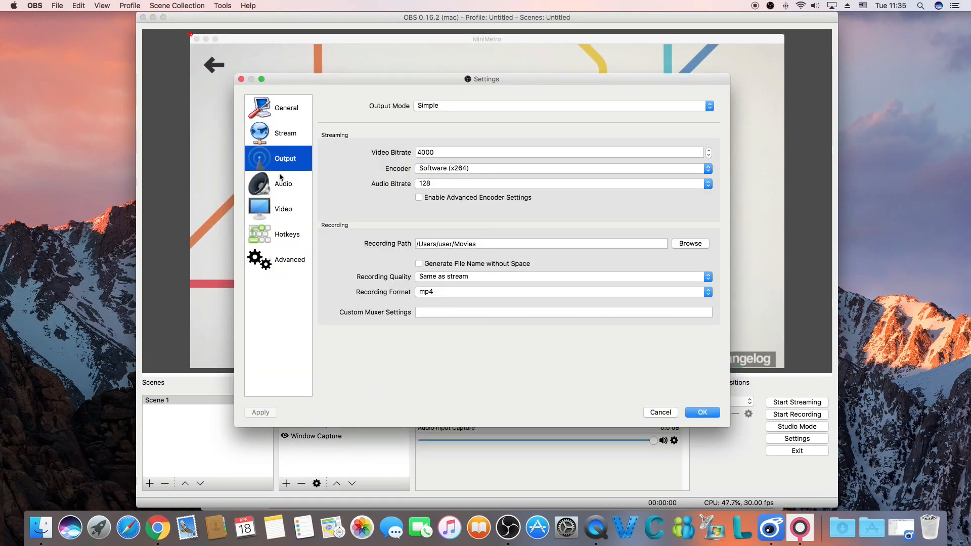
pyautogui.moveTo(281, 179)
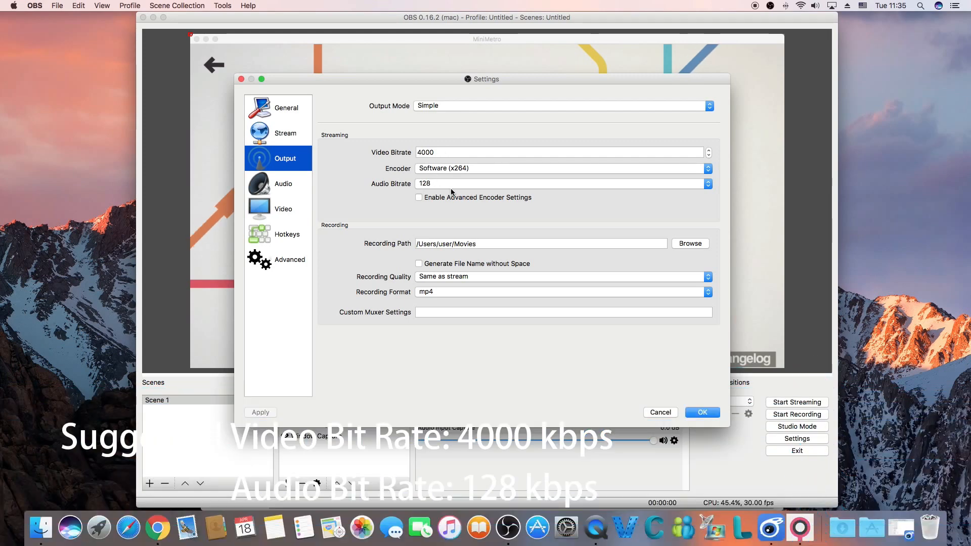
pyautogui.click(283, 209)
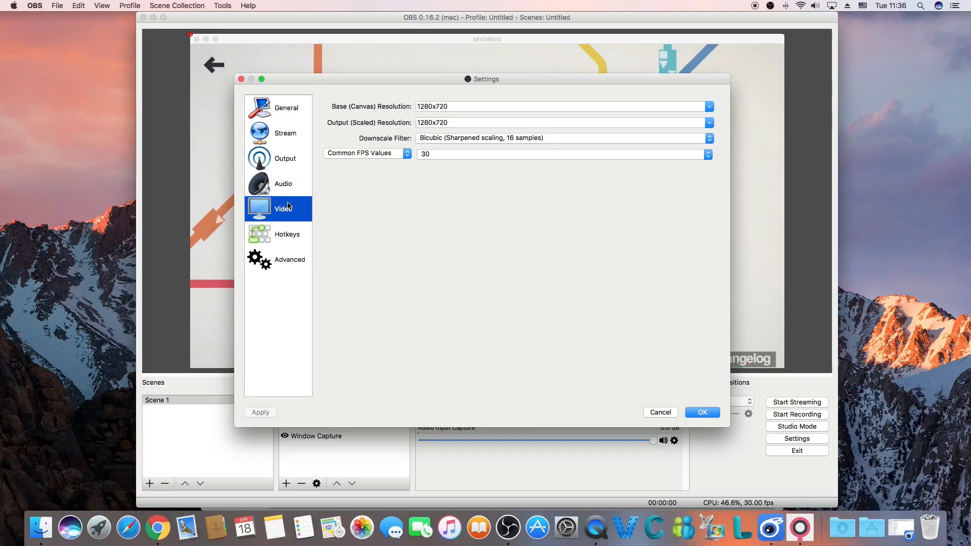
# Confirm the OBS settings and view the Creator Studio Events list showing 'Streaming Test'
pyautogui.click(702, 413)
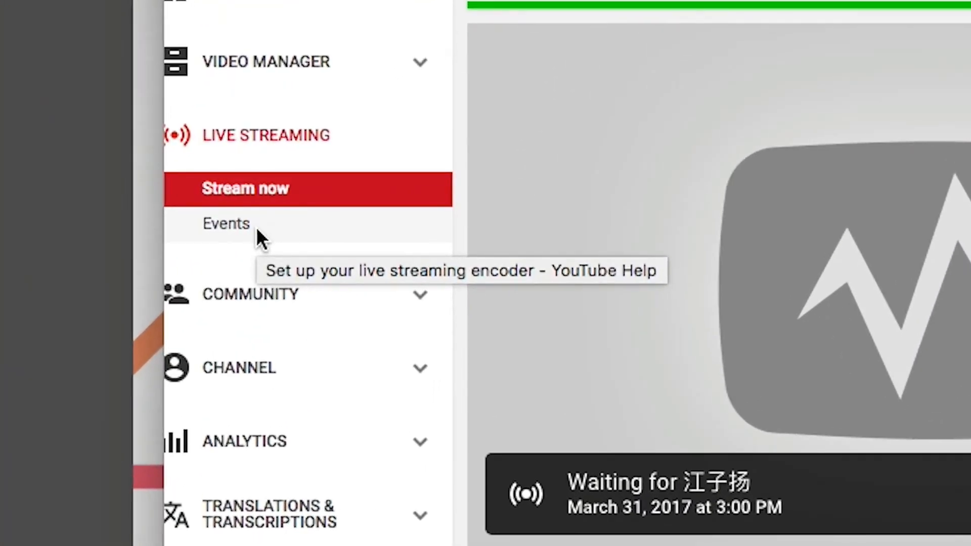
pyautogui.click(225, 223)
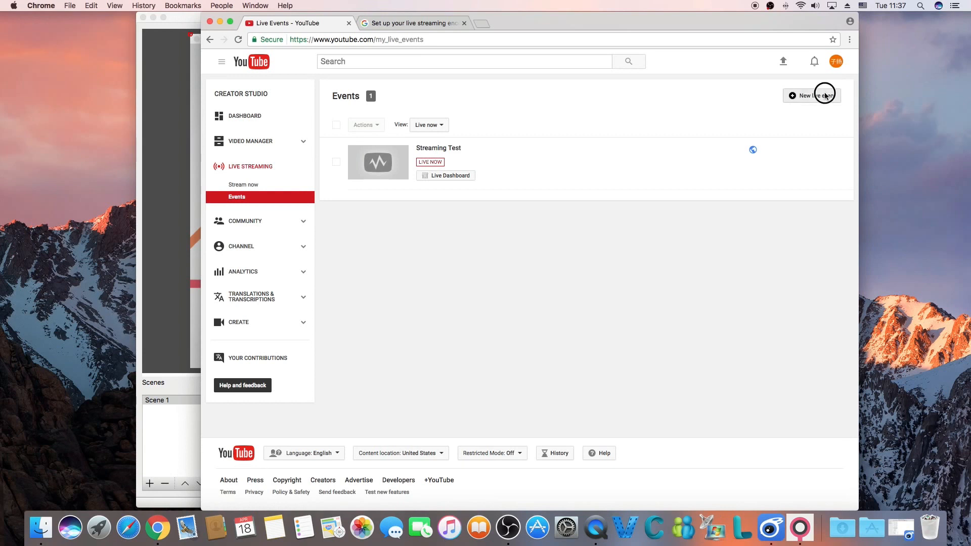
# Draft a new live event with Public visibility and the Custom encoding type
pyautogui.click(808, 96)
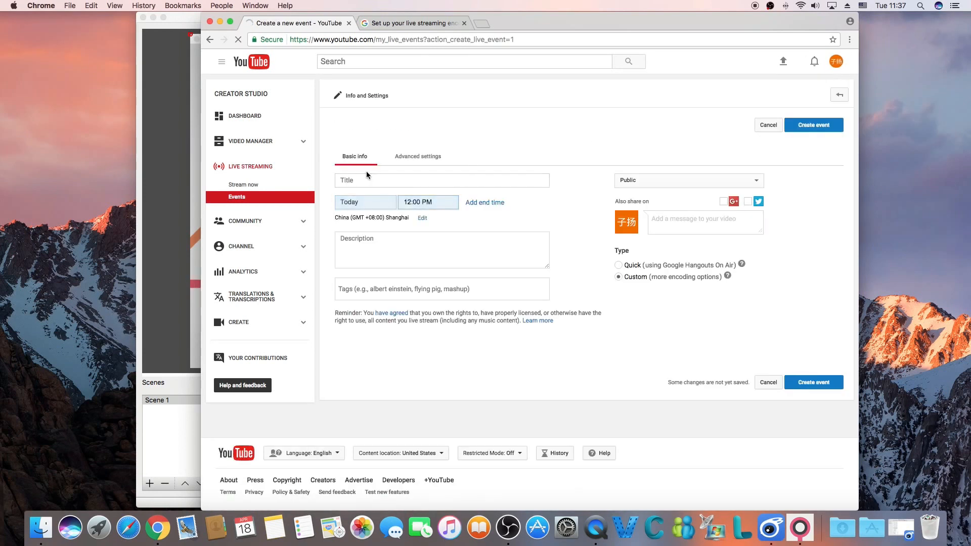
pyautogui.click(441, 180)
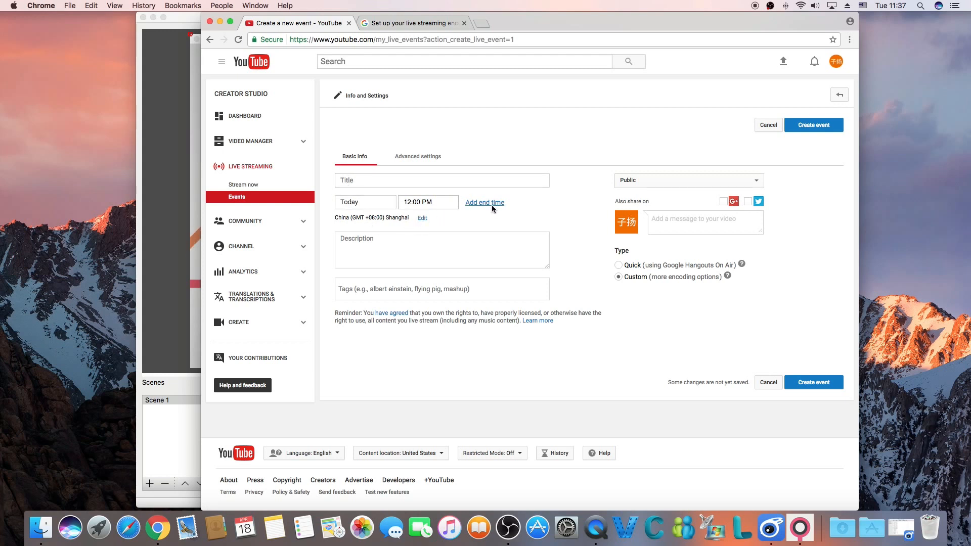
pyautogui.moveTo(686, 154)
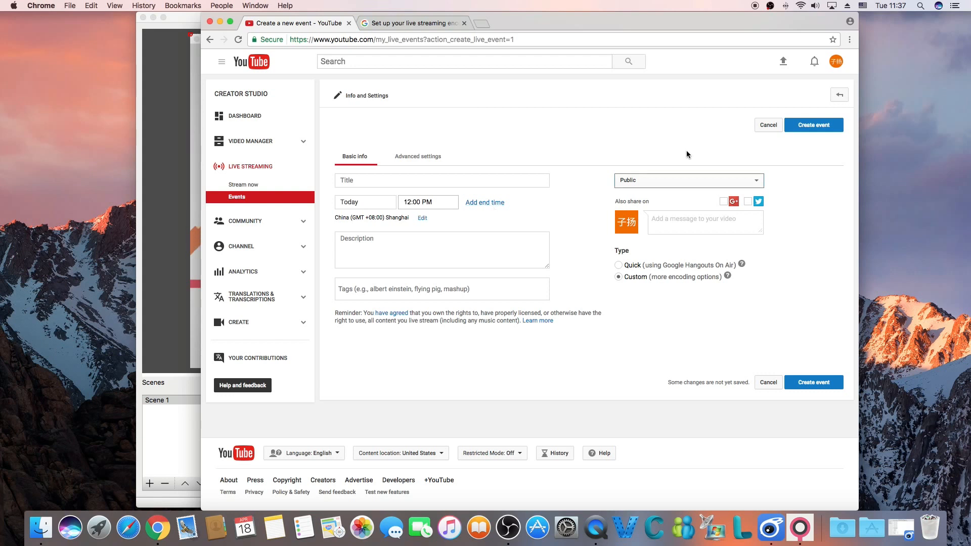
pyautogui.click(618, 277)
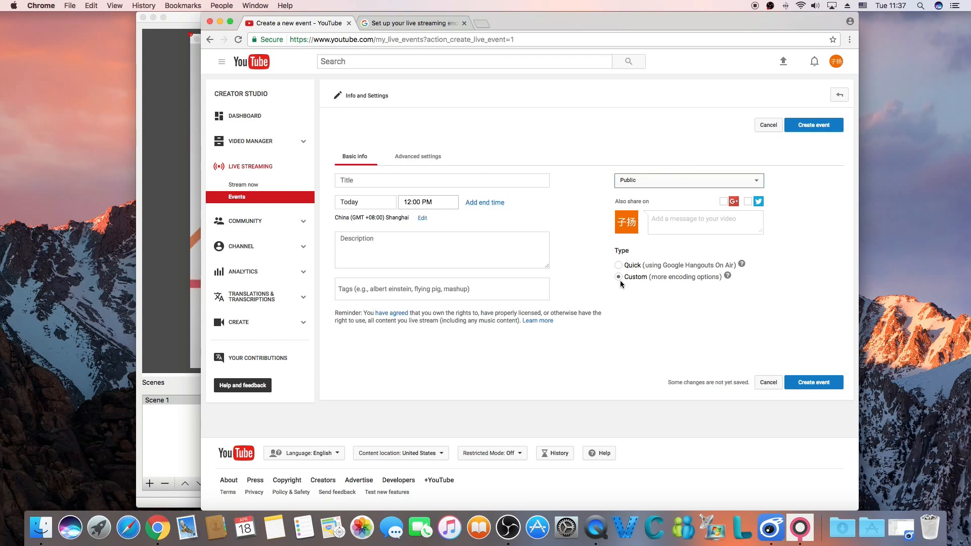
pyautogui.click(418, 157)
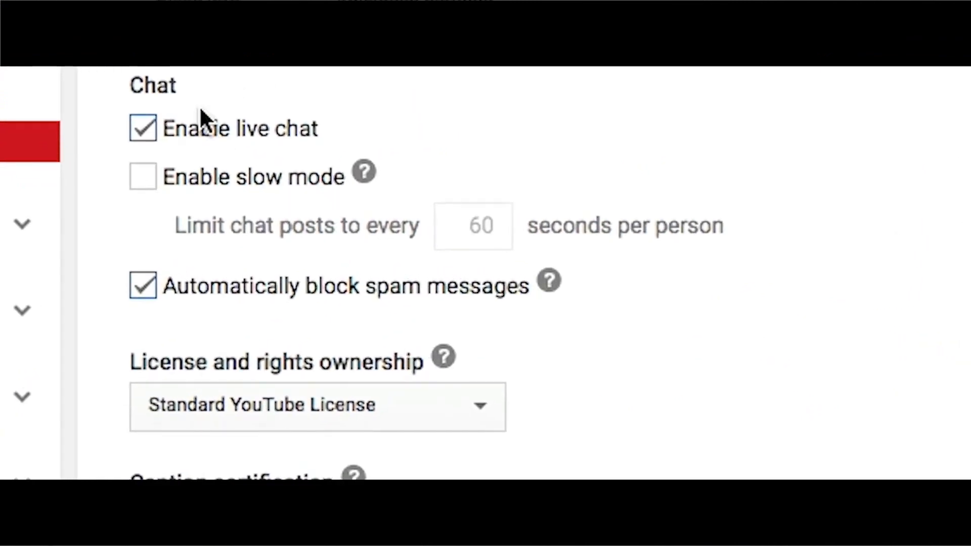
pyautogui.moveTo(291, 323)
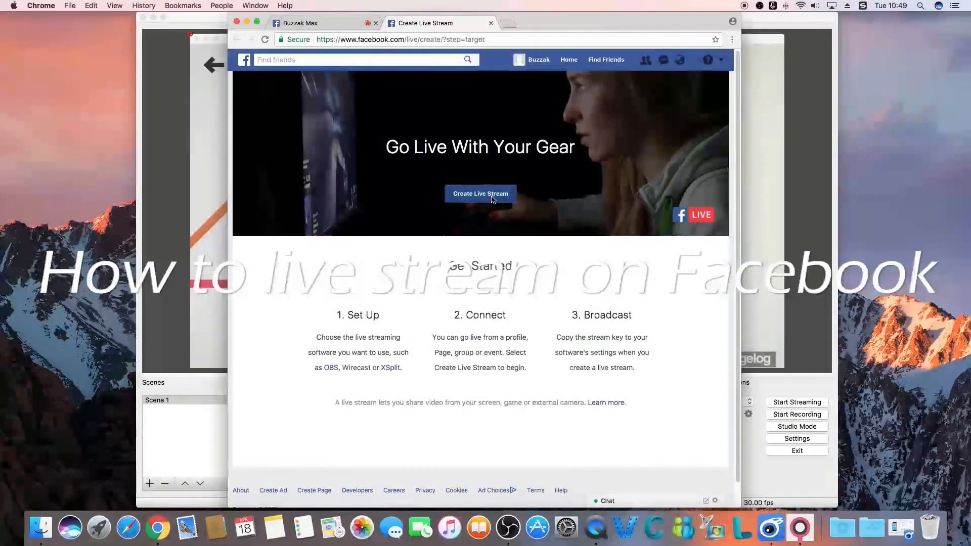
# Start a Facebook live stream with 'Create Live Stream' on the Go Live With Your Gear page
pyautogui.click(479, 194)
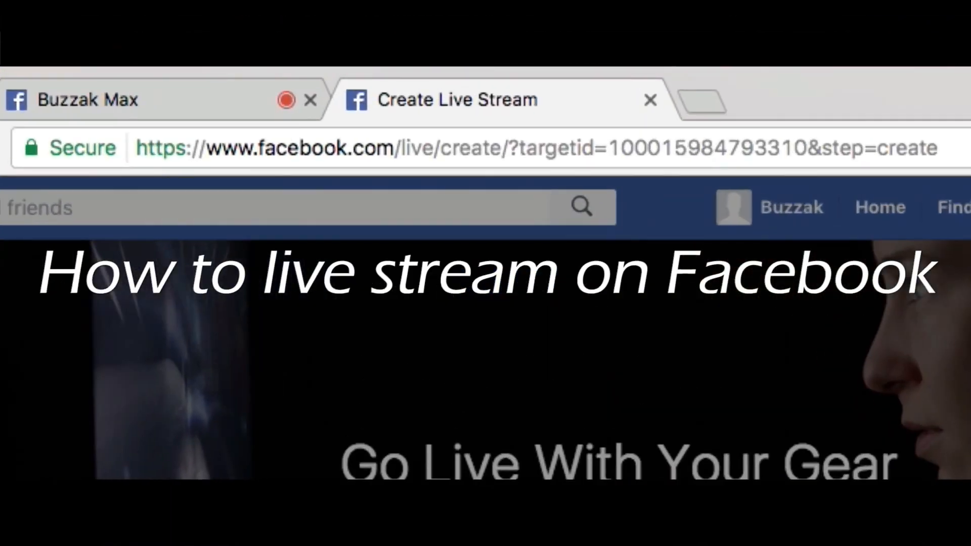